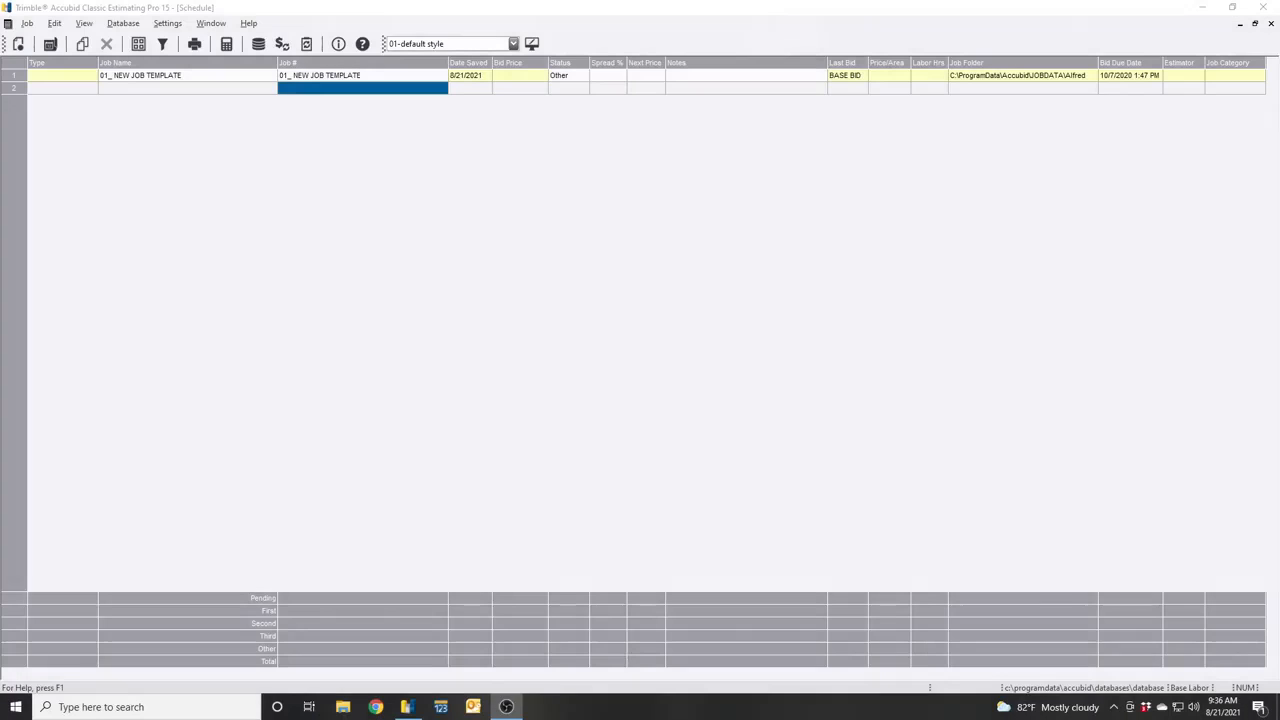
pyautogui.moveTo(392, 390)
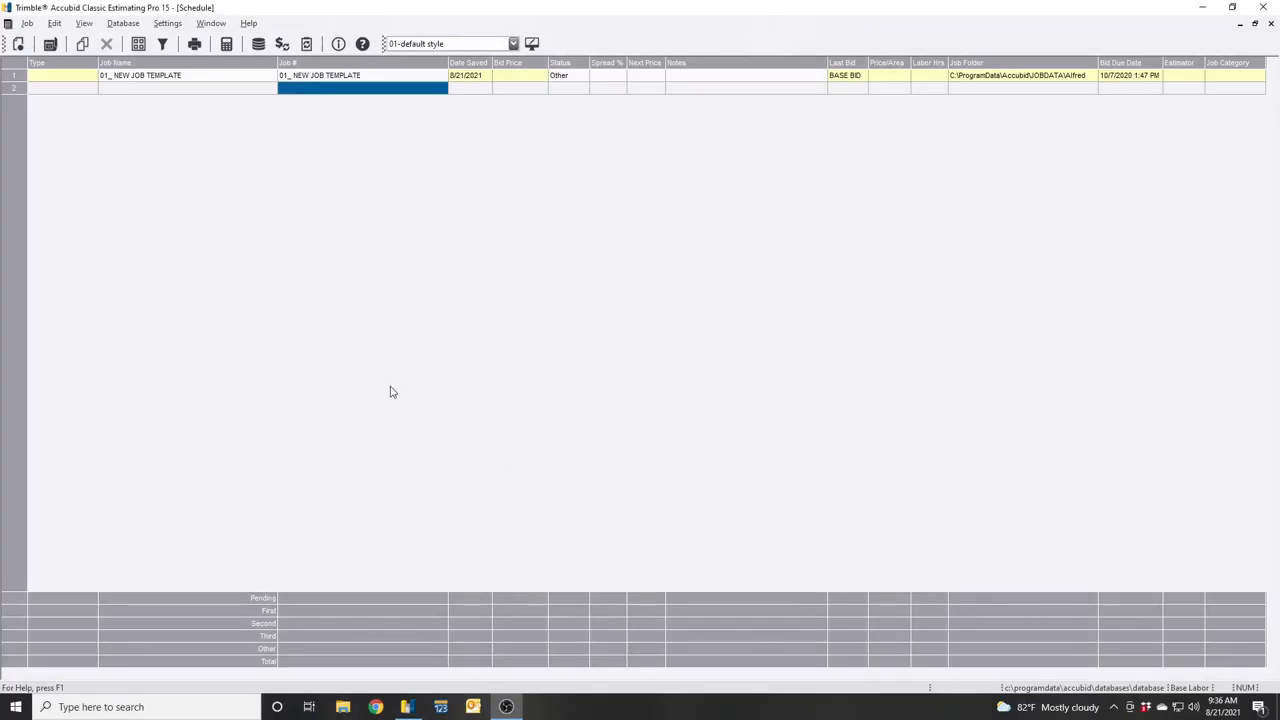
pyautogui.moveTo(276, 282)
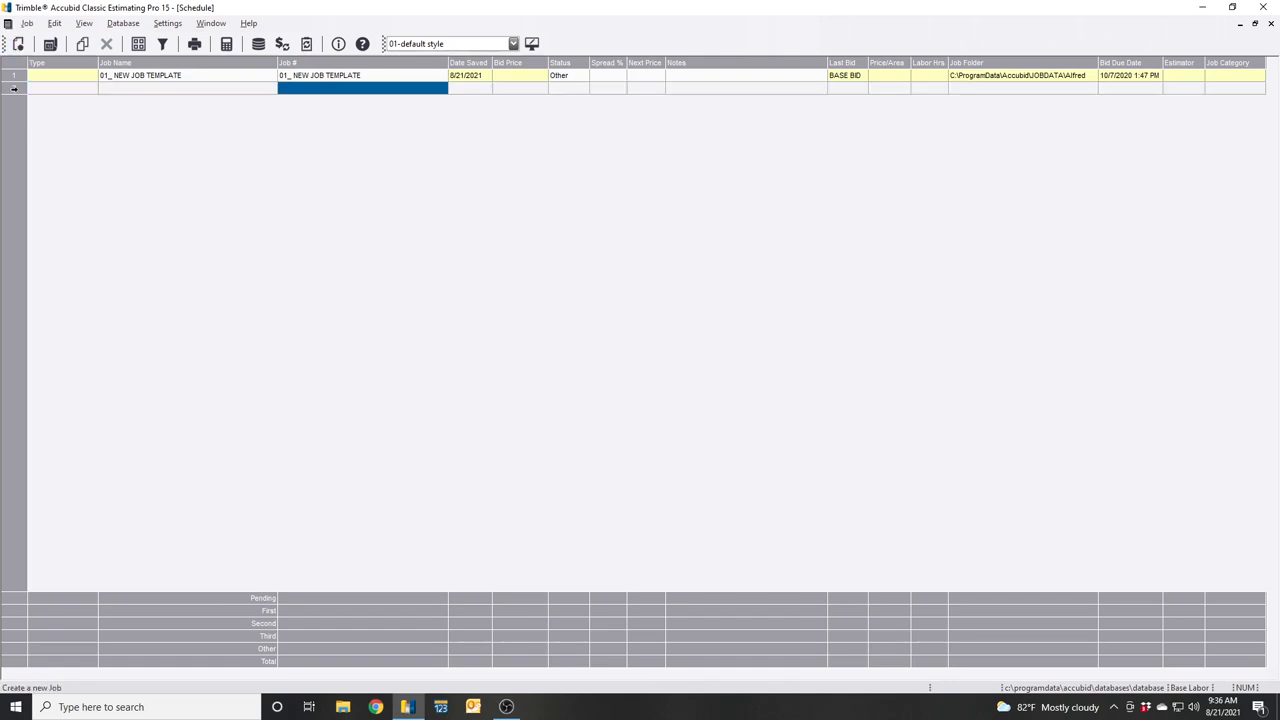
# Step: Reveal the Job menu's commands from the Schedule
pyautogui.click(28, 24)
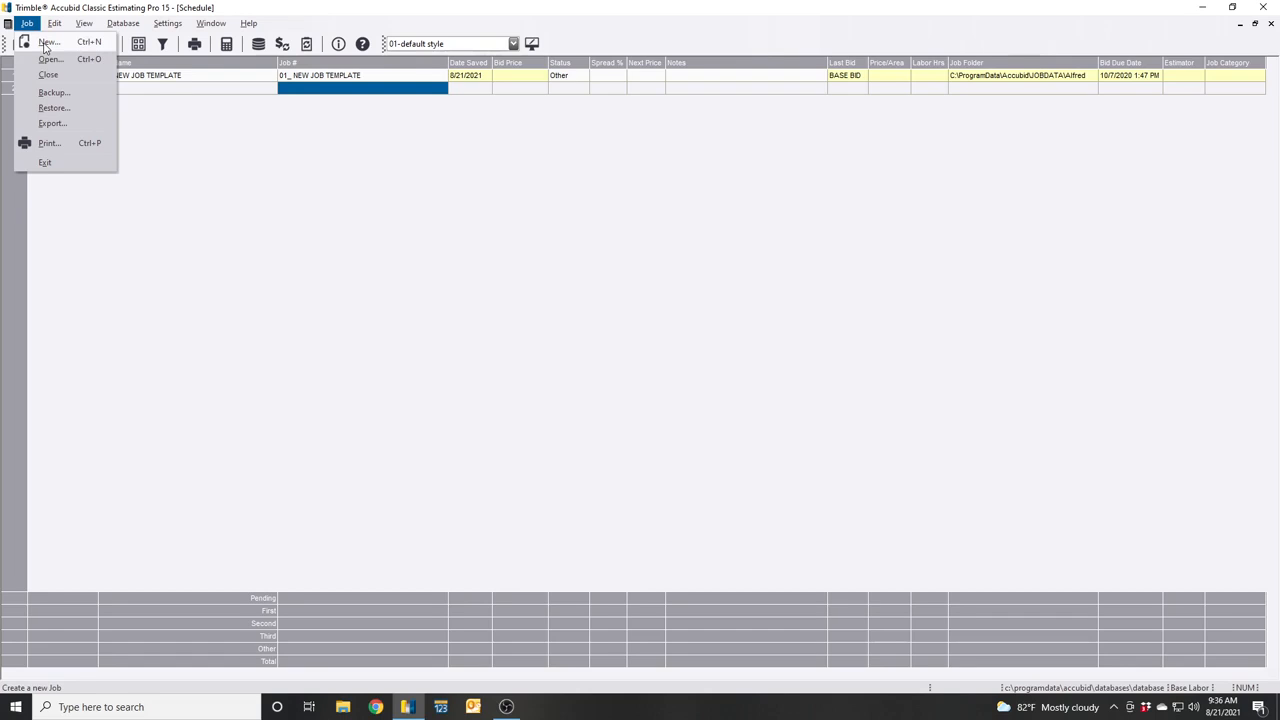
# Step: Start a new job and decline a separate database, reaching the empty New Job form
pyautogui.click(48, 40)
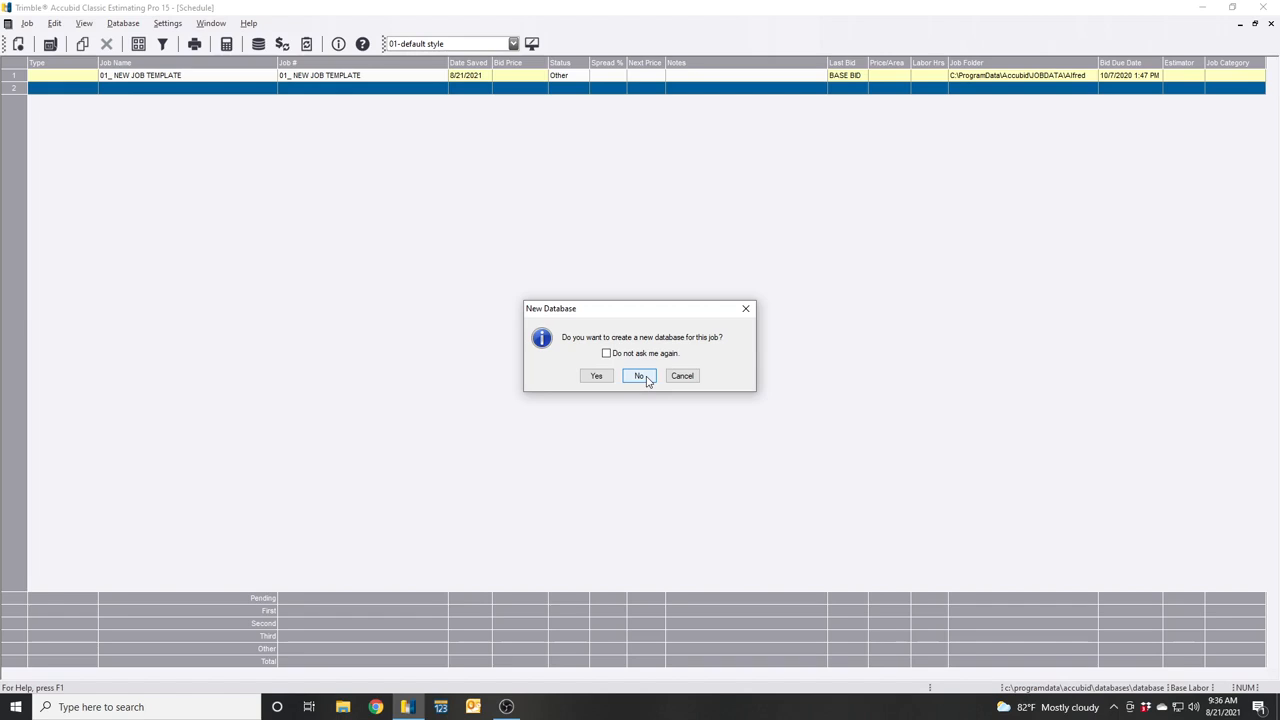
pyautogui.click(640, 376)
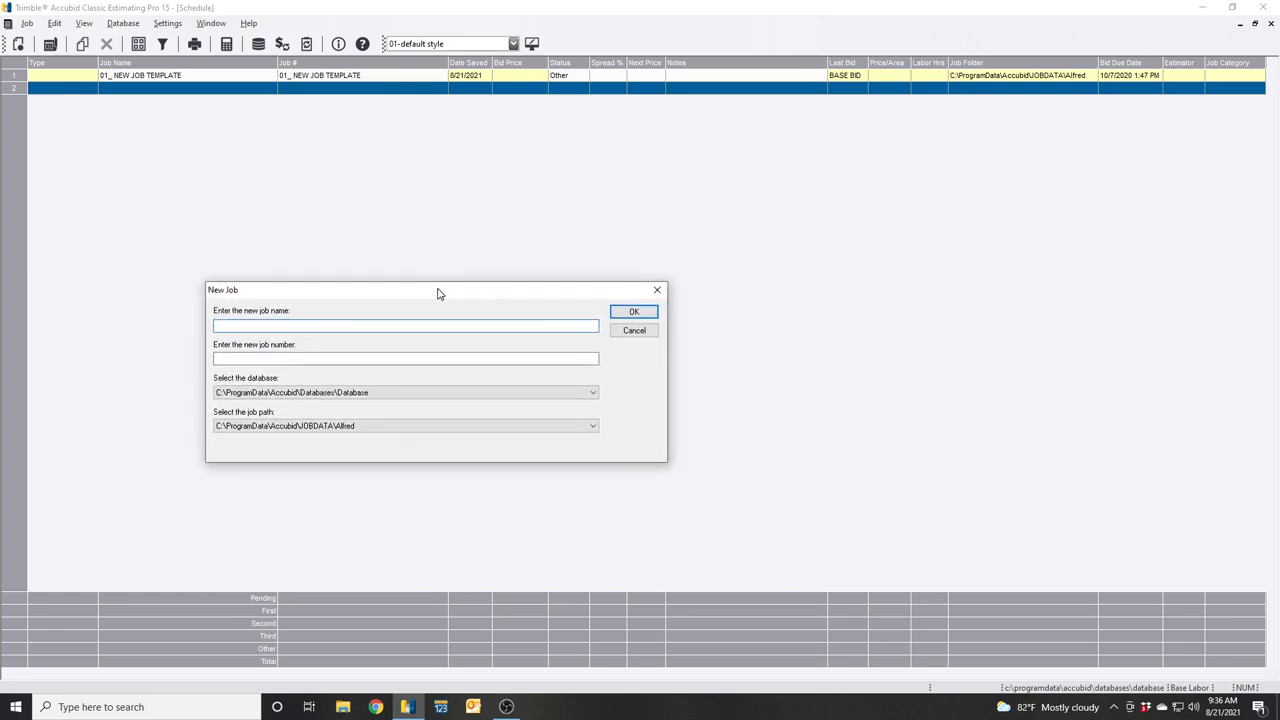
# Step: Name the job 'Test Job' with its job number, review database and path, and create it
pyautogui.click(404, 324)
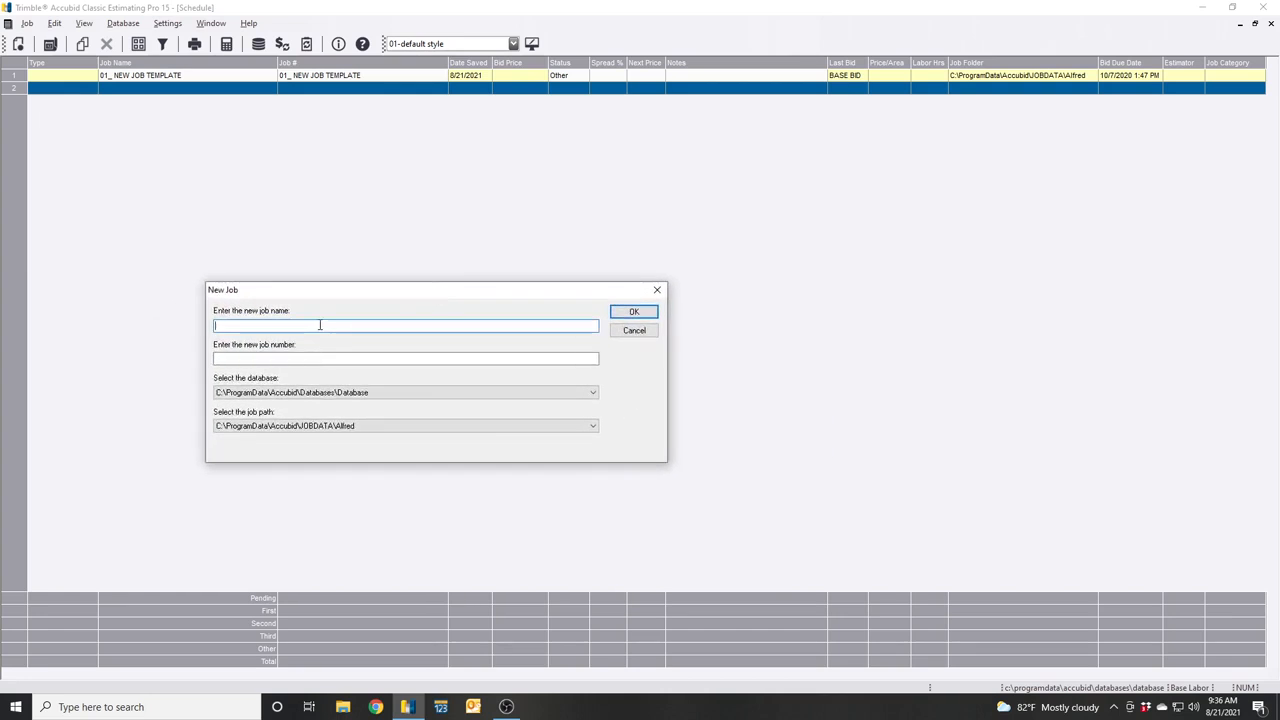
pyautogui.write('Test Job')
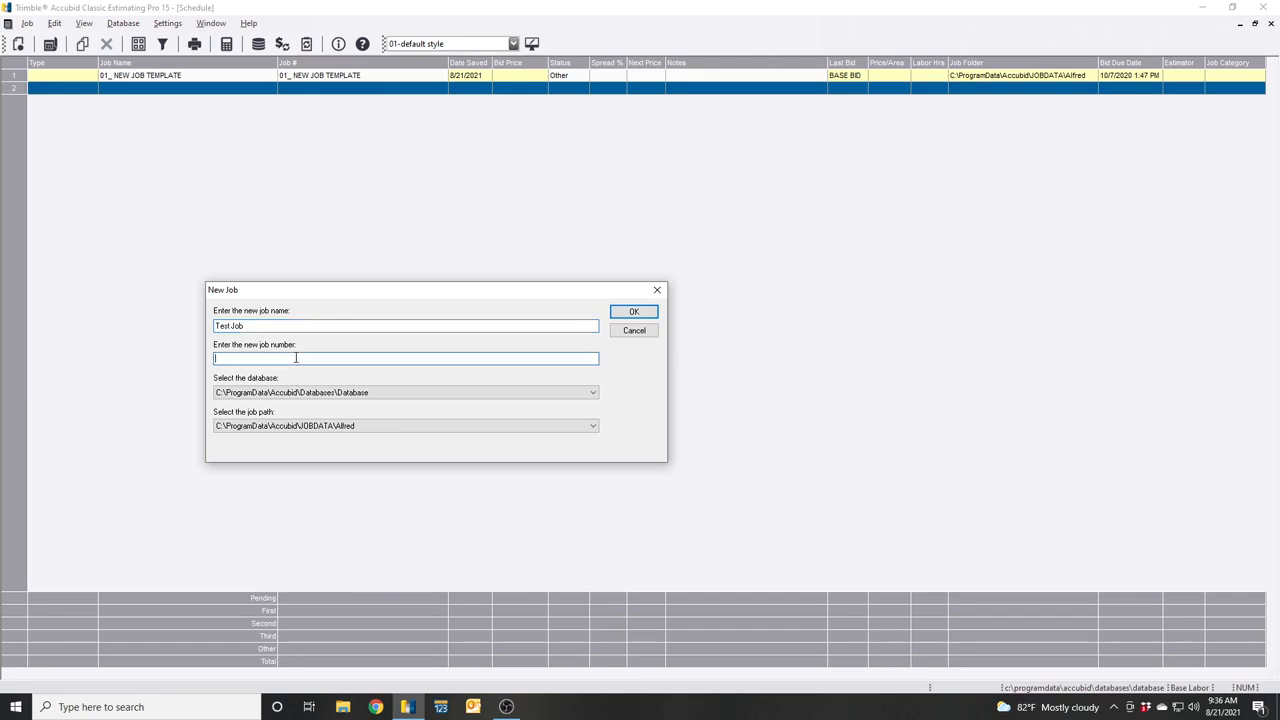
pyautogui.write('2')
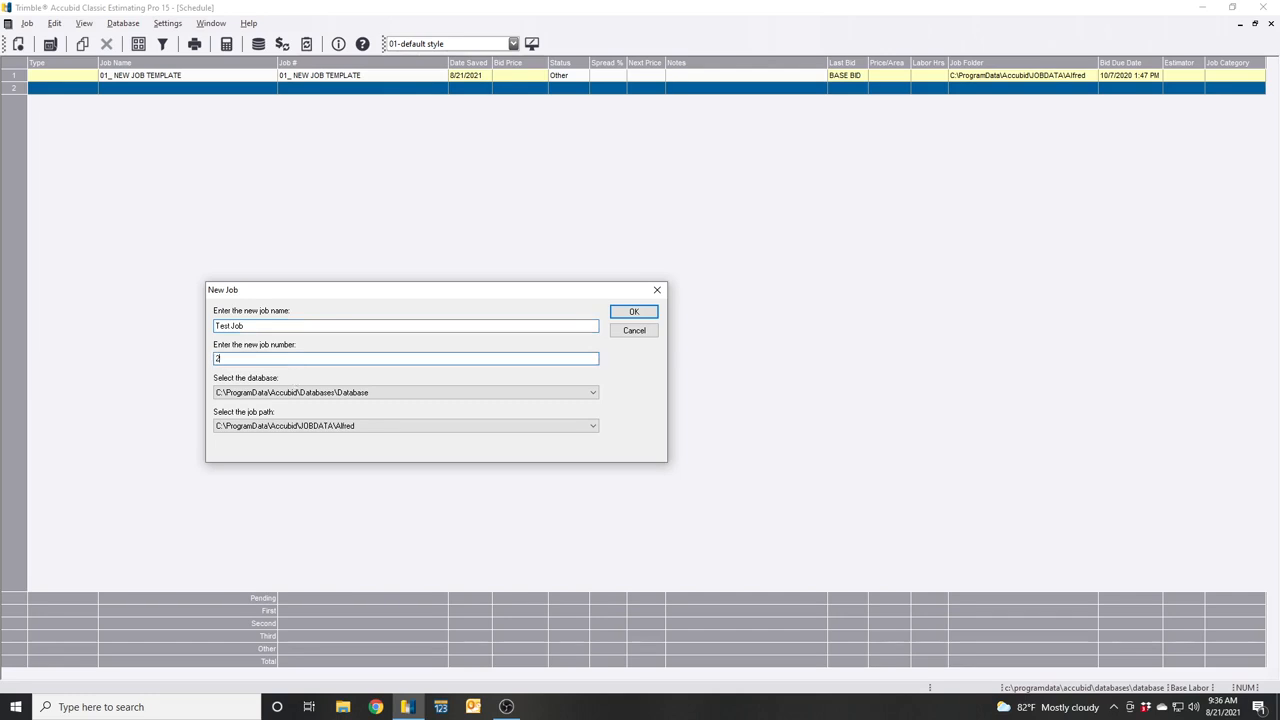
pyautogui.write('0012')
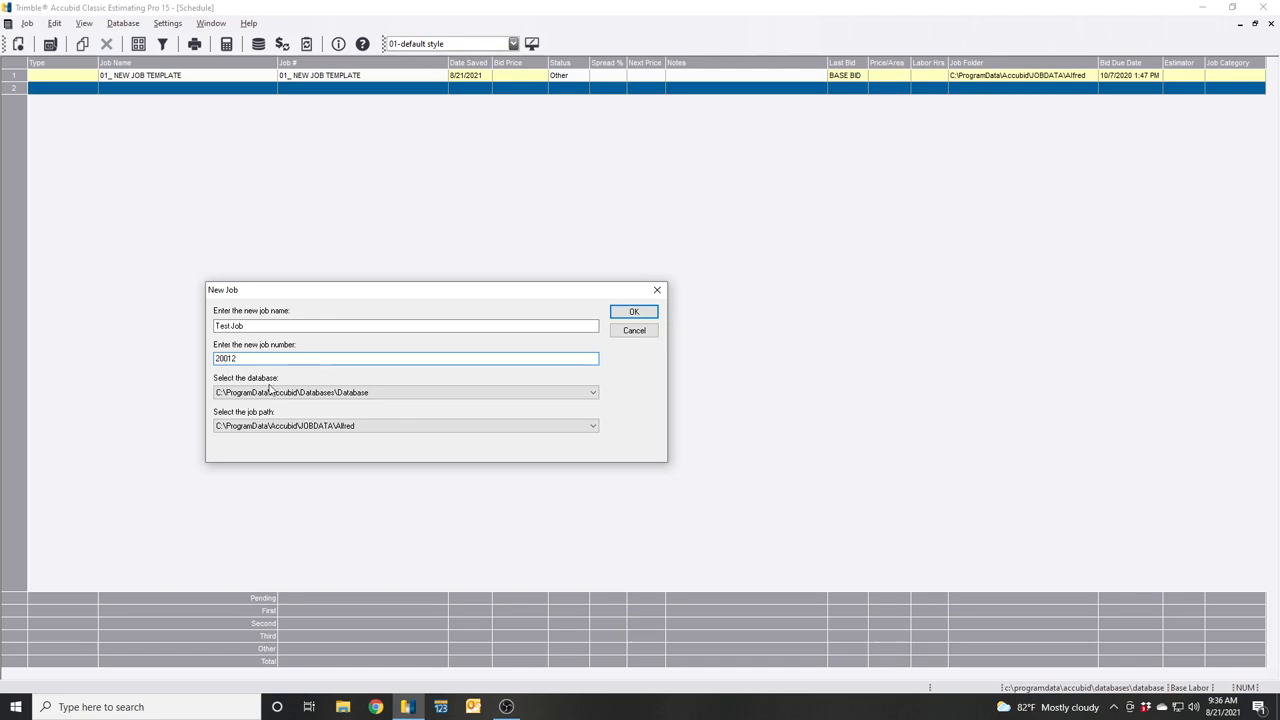
pyautogui.click(404, 392)
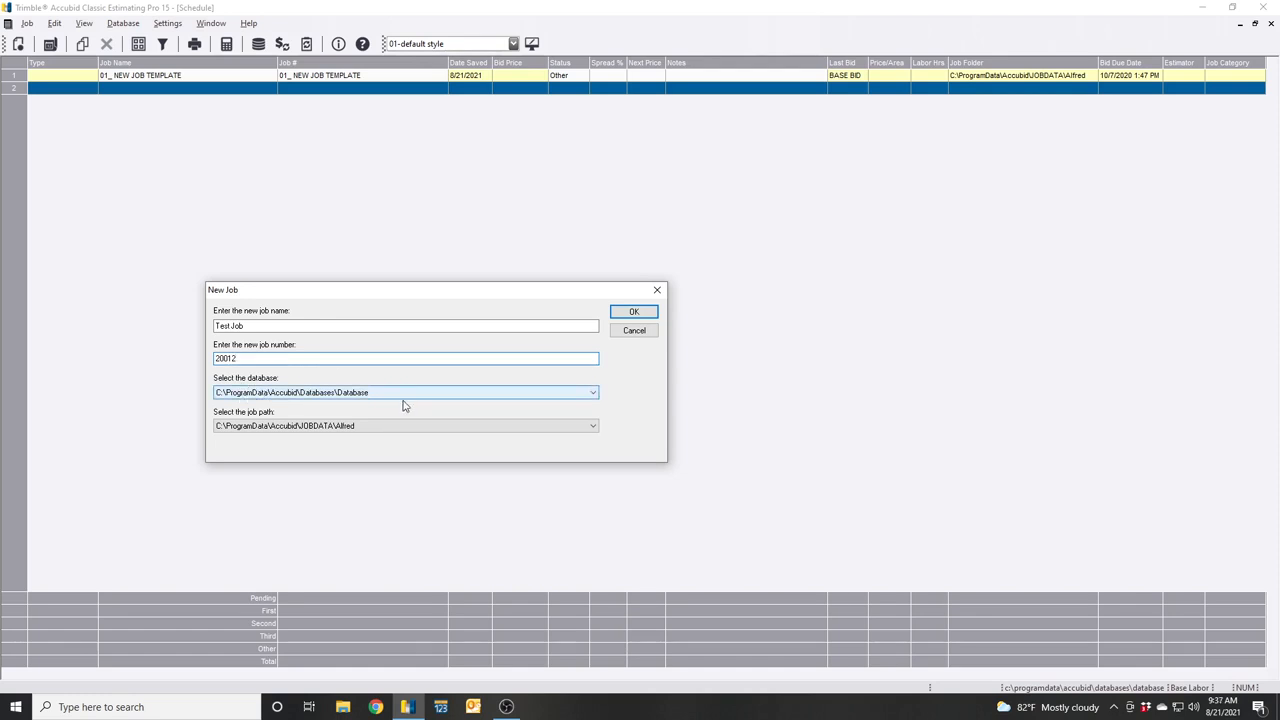
pyautogui.click(592, 392)
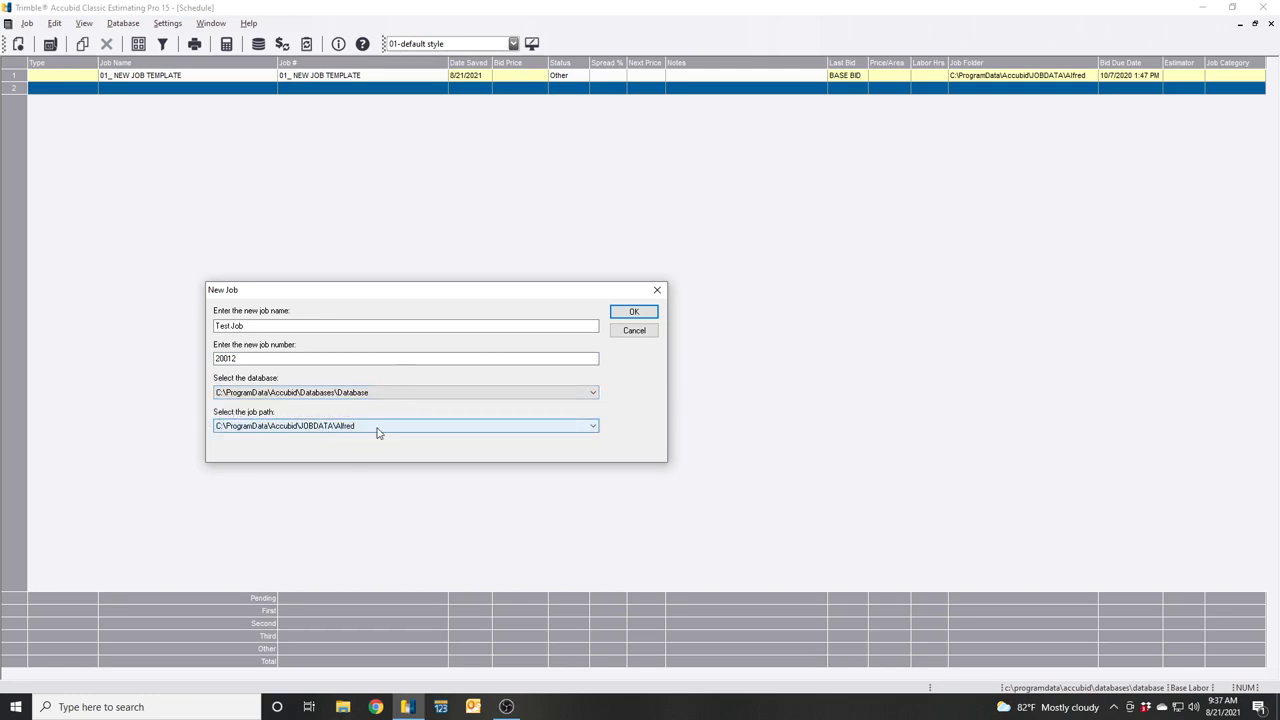
pyautogui.moveTo(360, 432)
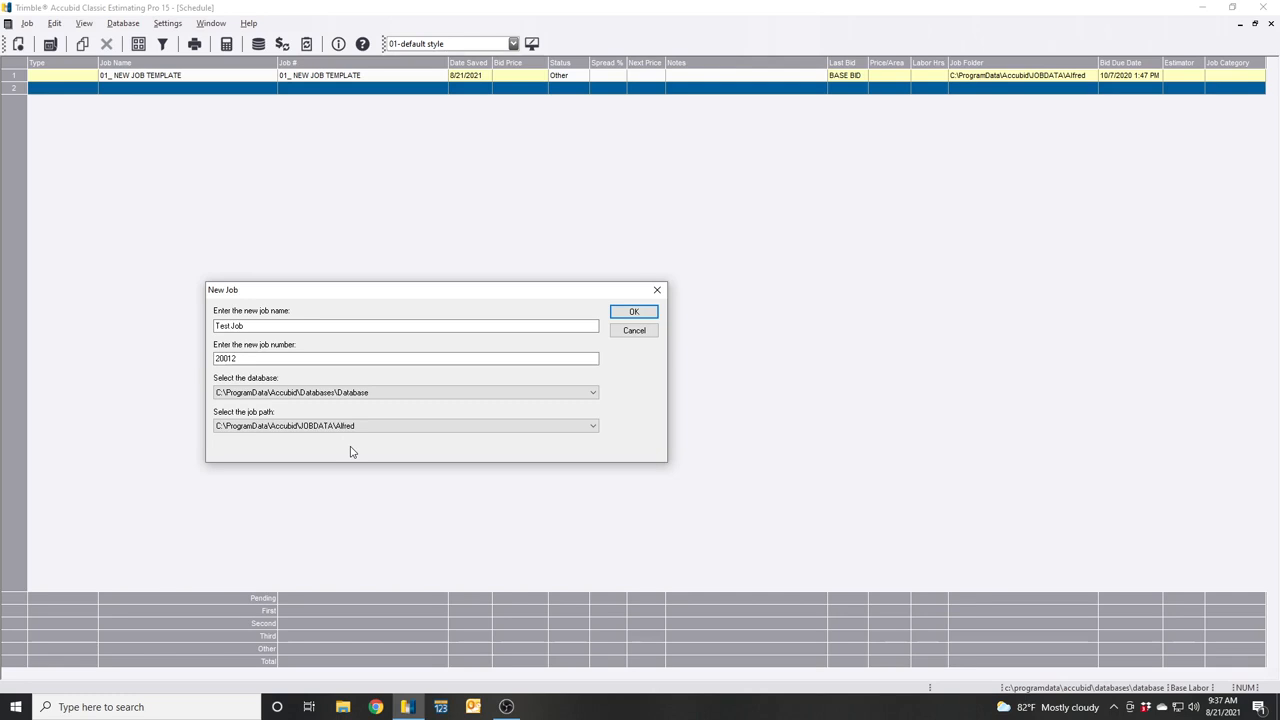
pyautogui.moveTo(364, 446)
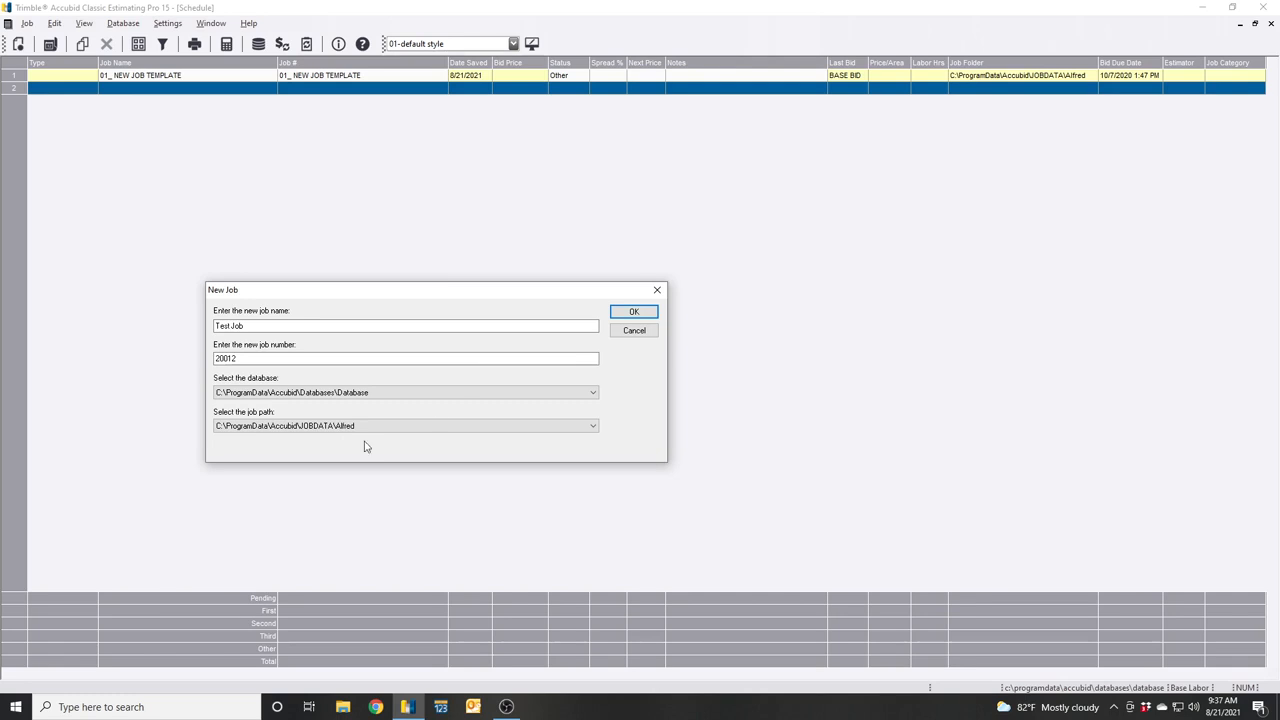
pyautogui.click(634, 312)
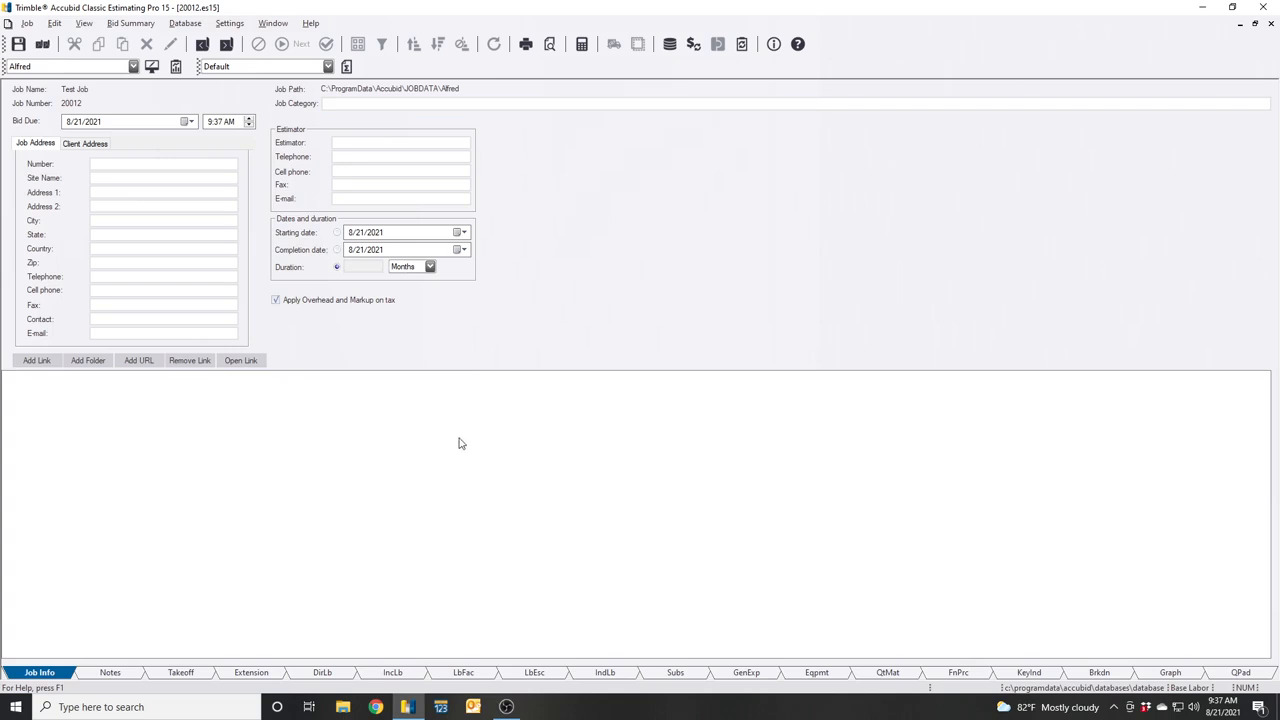
pyautogui.moveTo(18, 44)
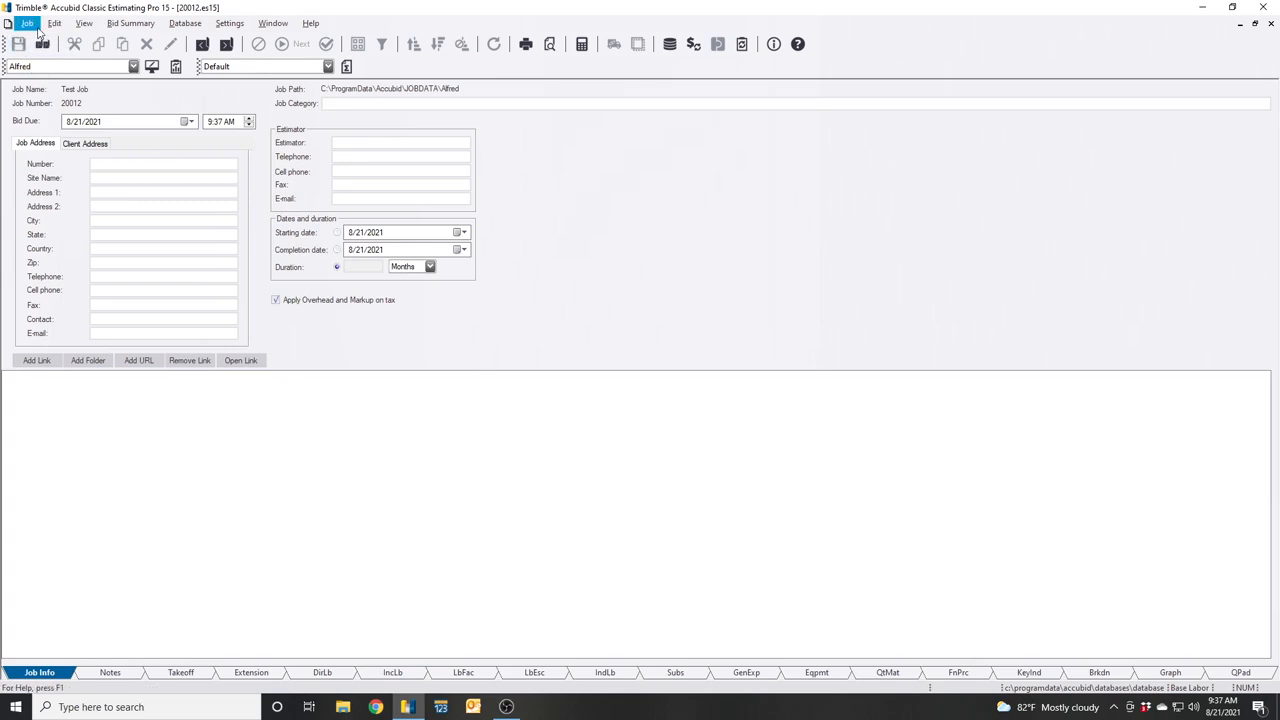
# Step: Save the new Test Job from its Job Info page
pyautogui.click(28, 24)
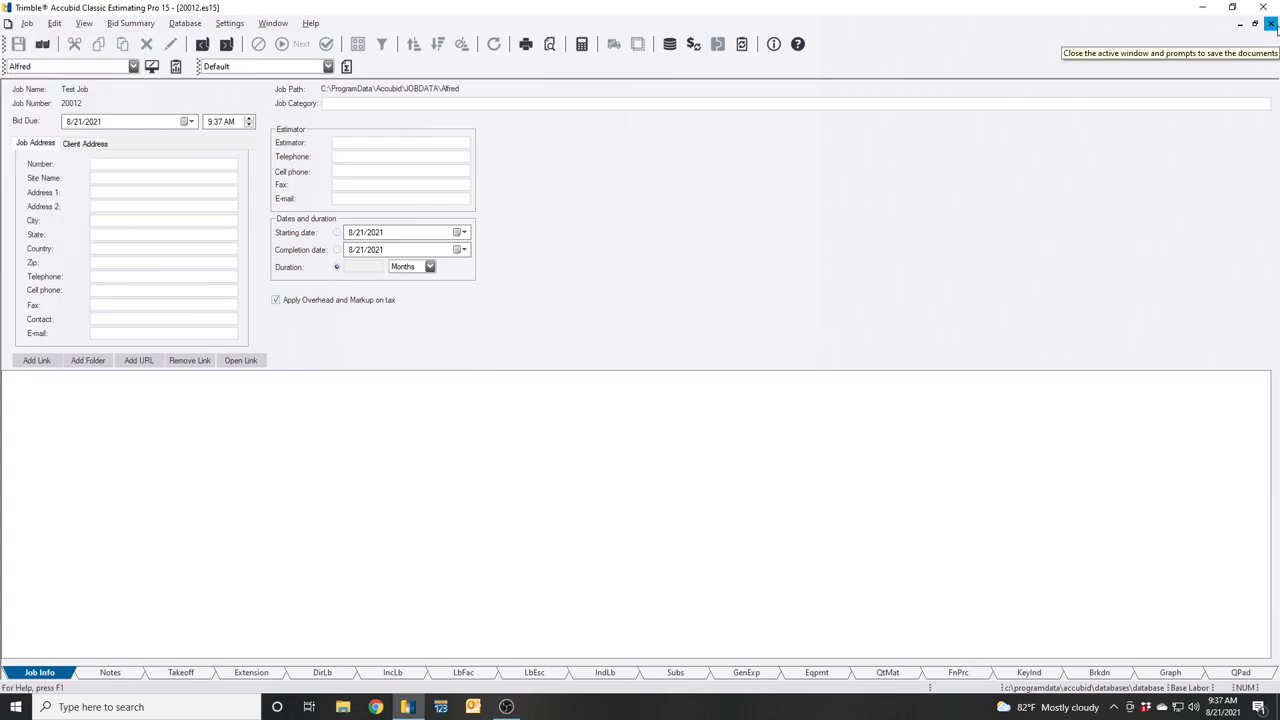
pyautogui.moveTo(992, 92)
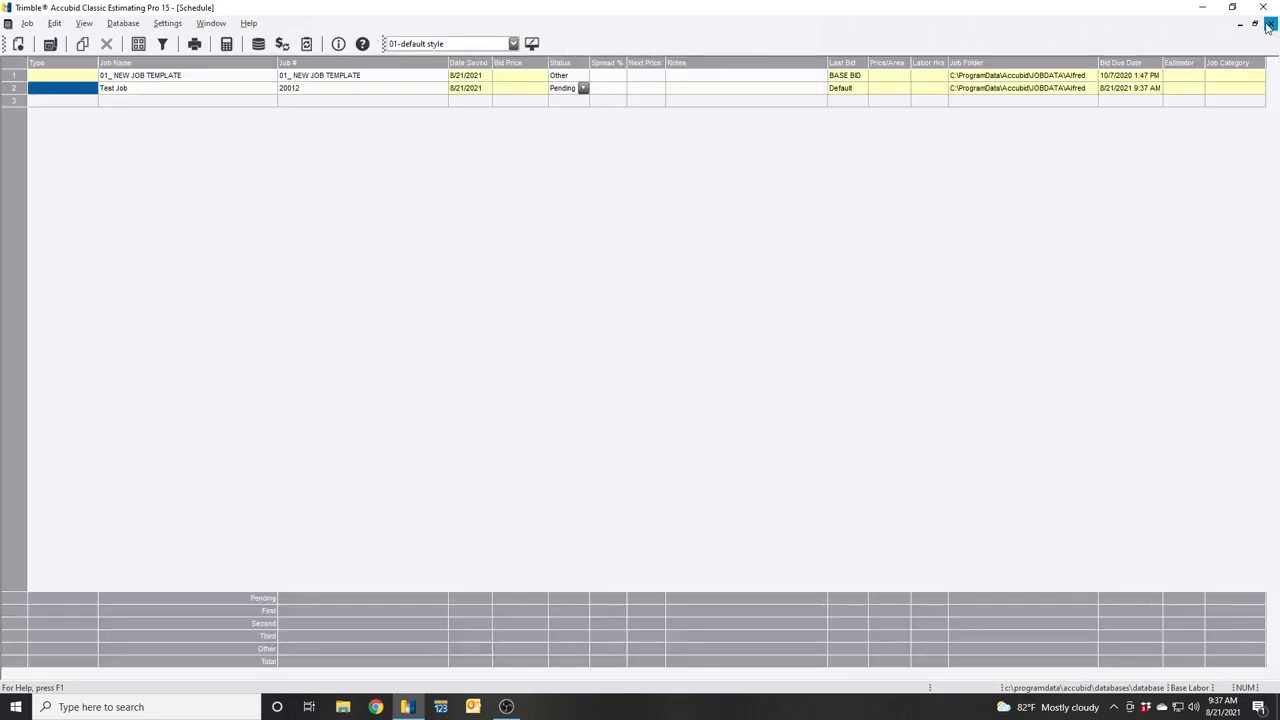
pyautogui.moveTo(324, 320)
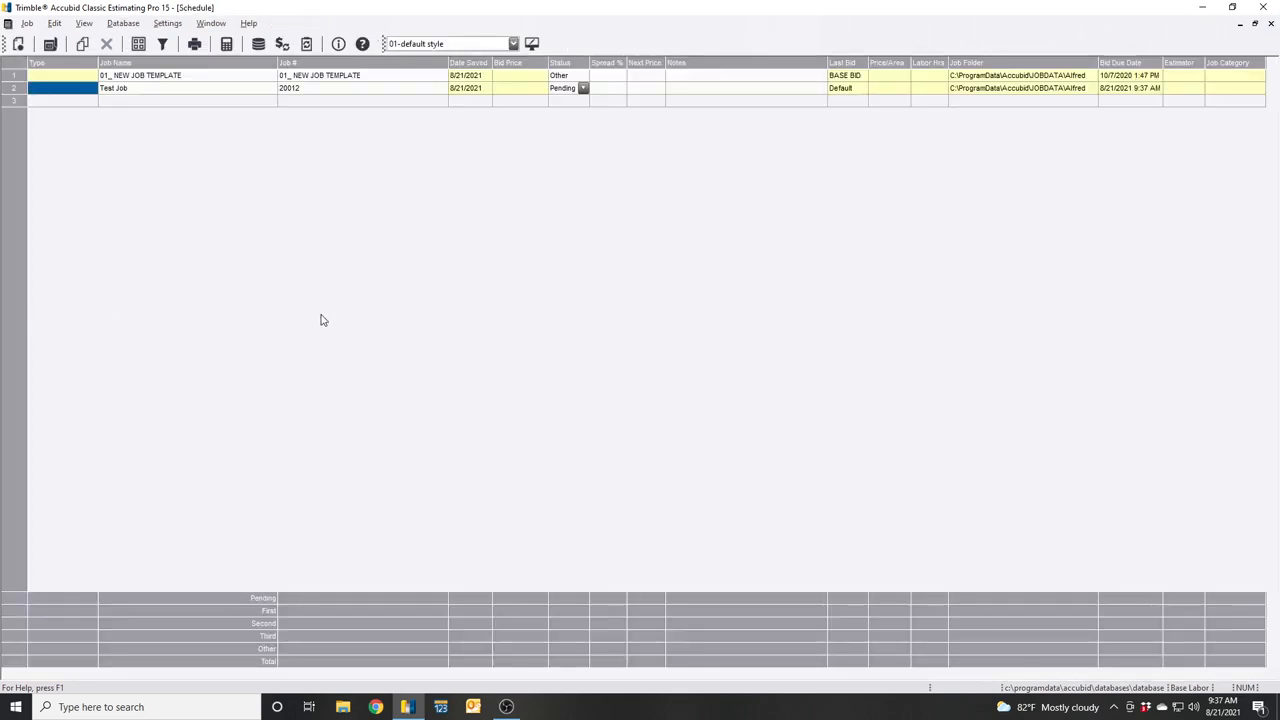
pyautogui.click(140, 88)
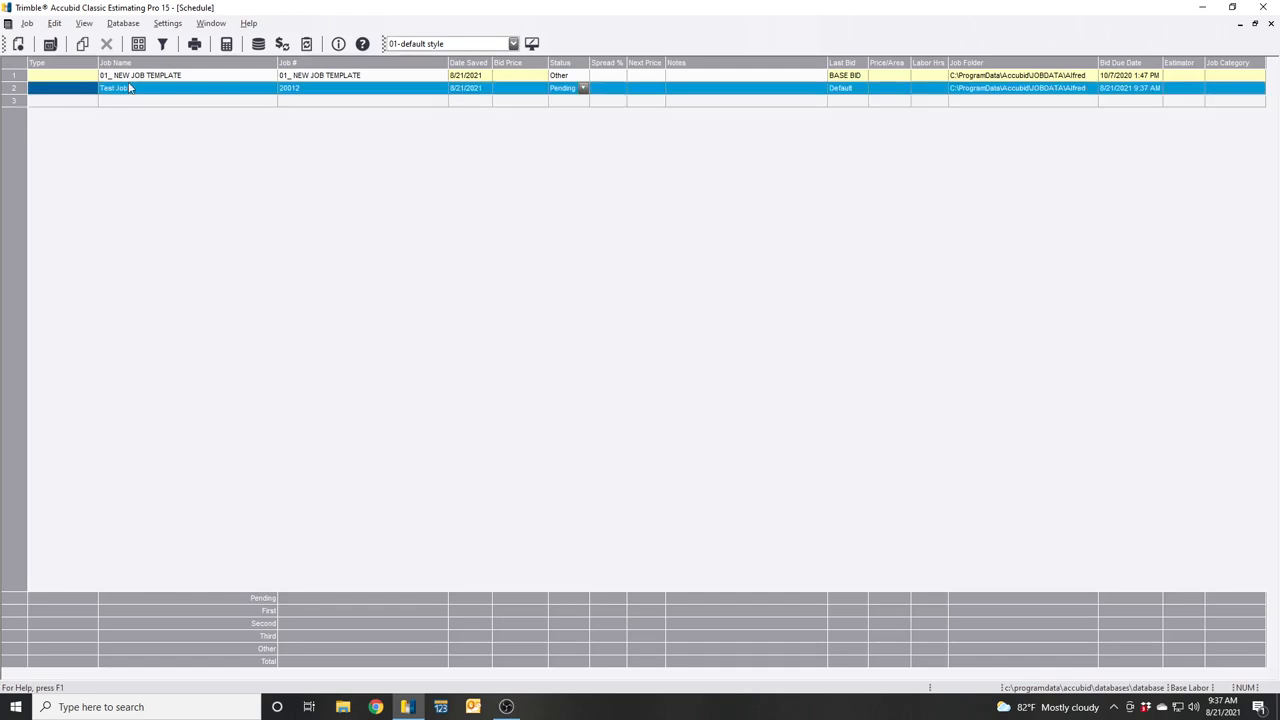